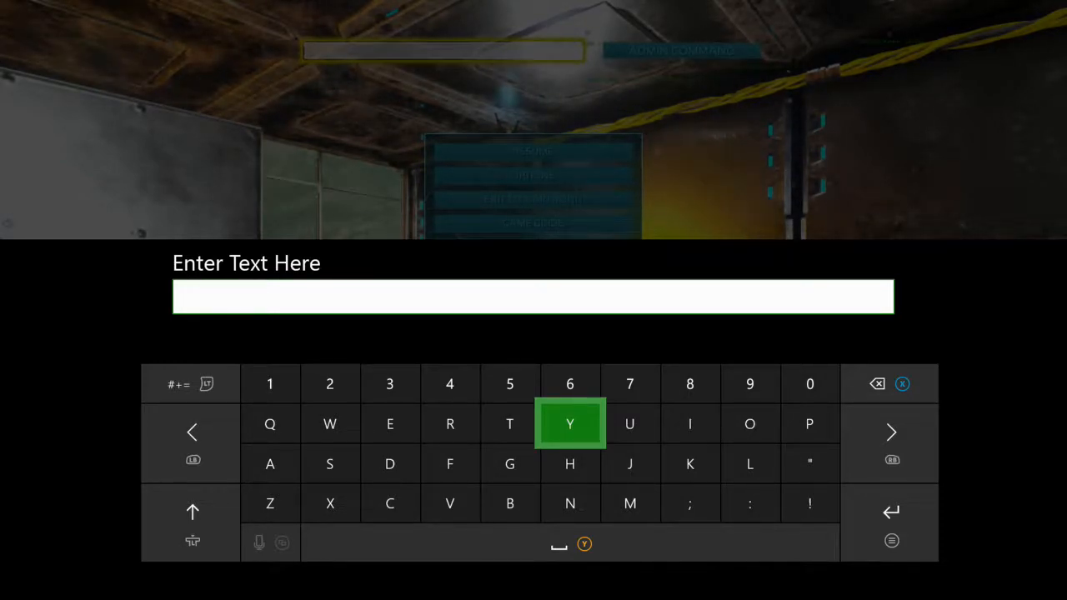
Step: Run 'cheat gfi weapongun 10 100 0' to spawn ten Ascendant Simple Pistols, then view the inventory
type("cheat g")
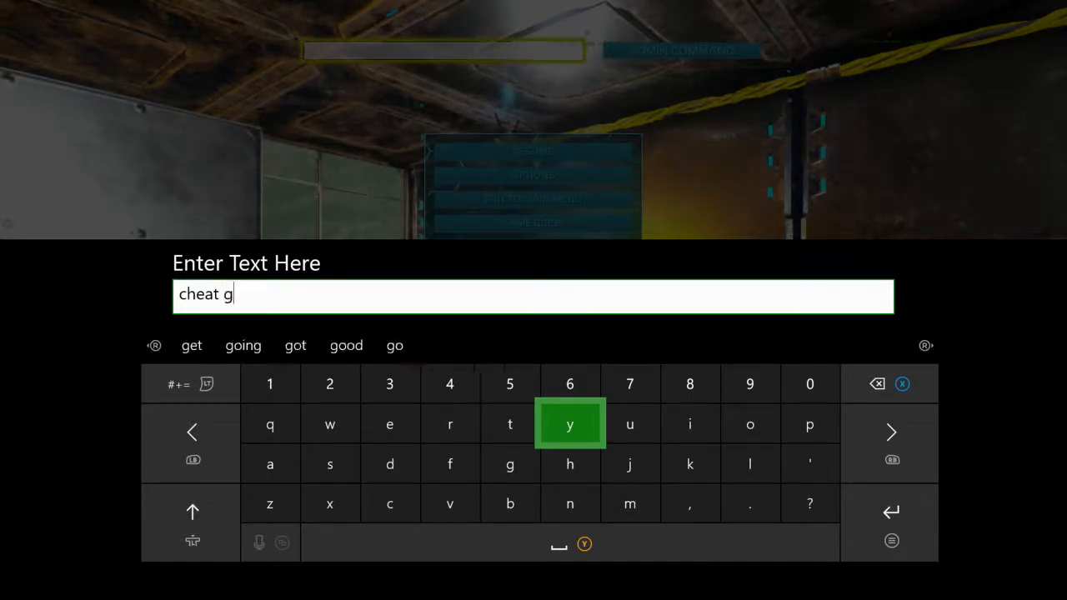
type("fi w")
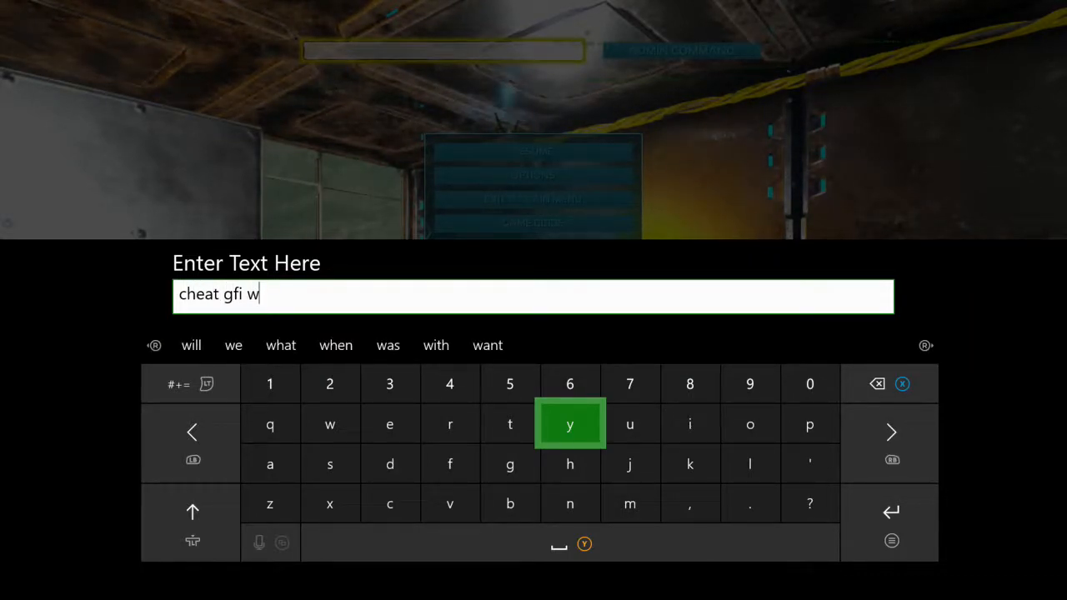
type("eapo")
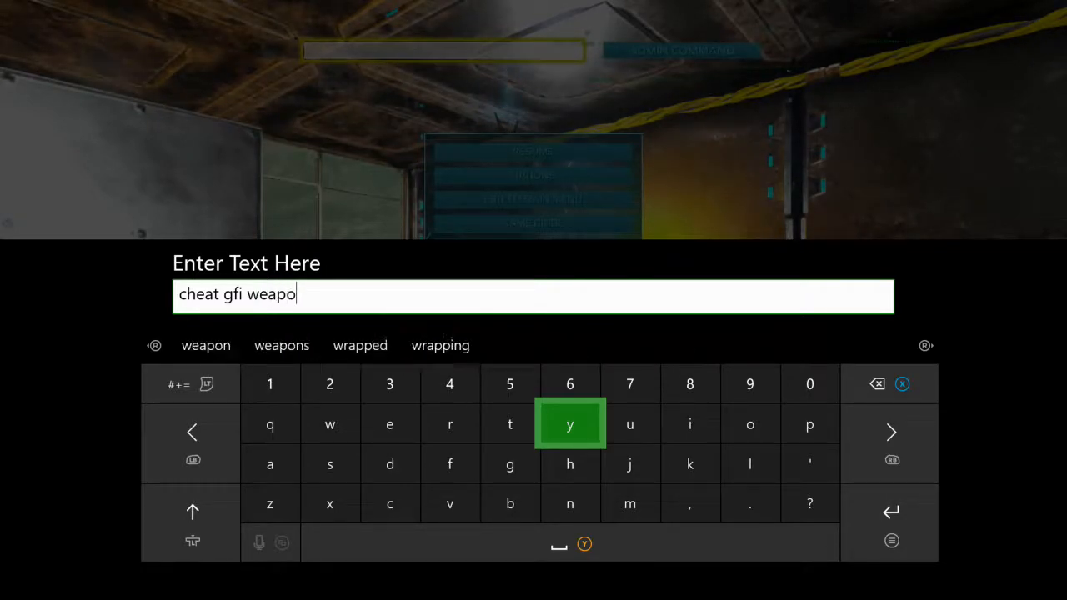
type("n")
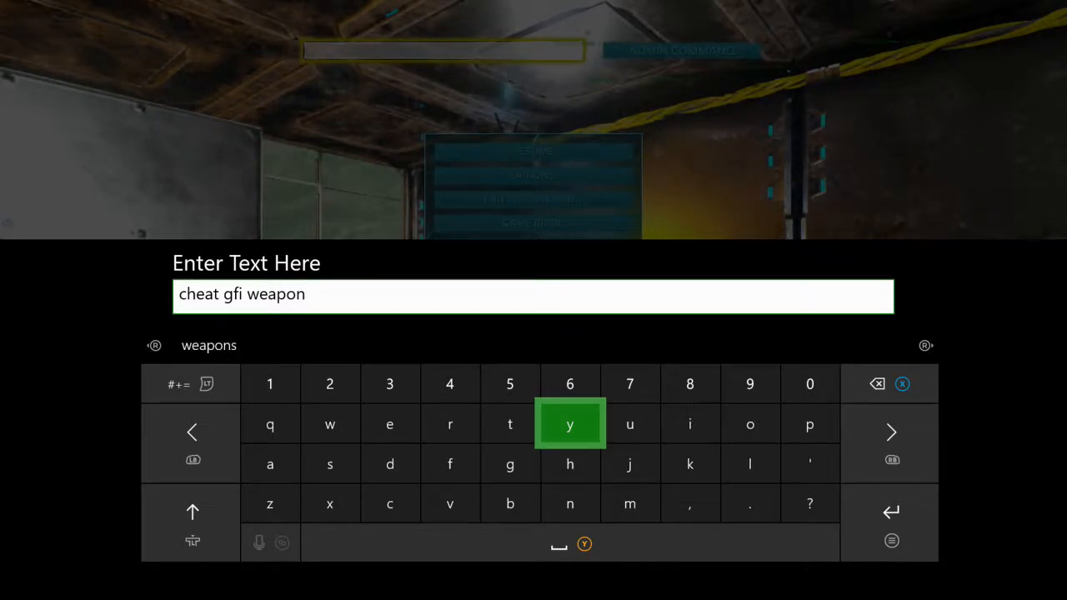
type("gun")
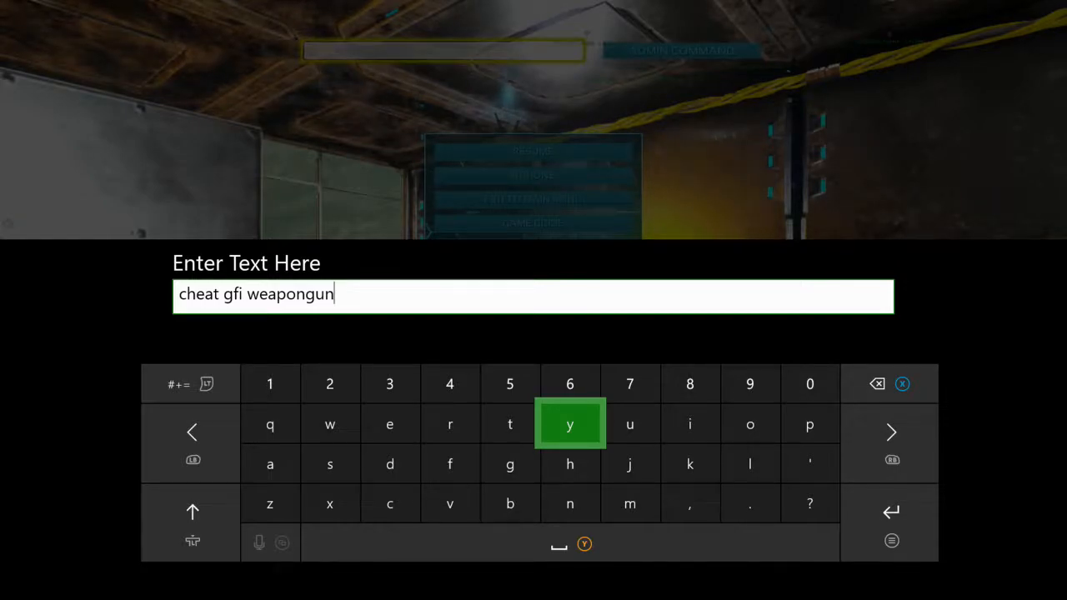
type("10")
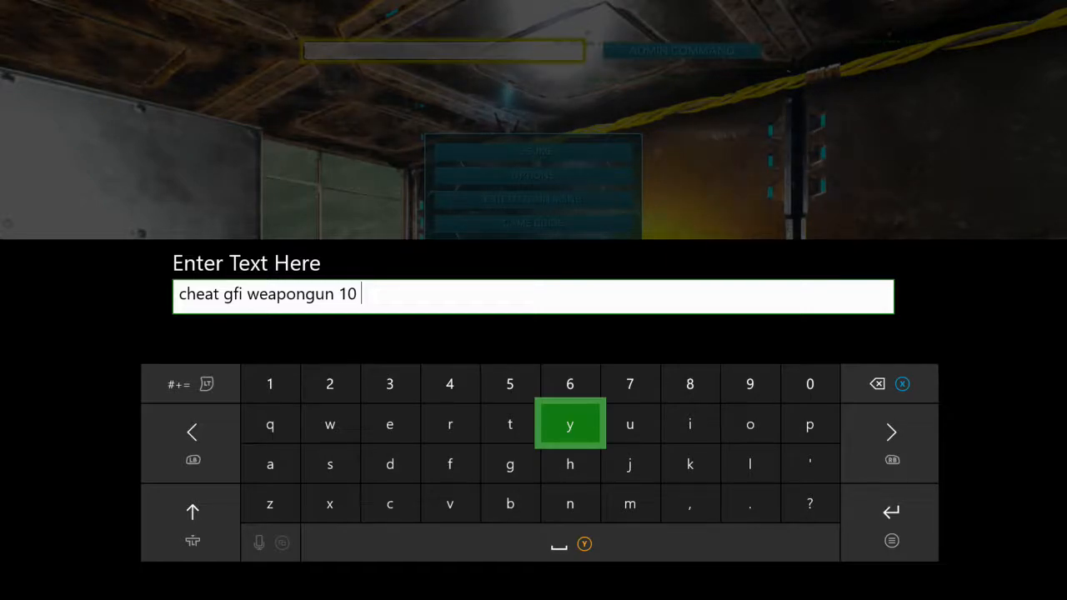
type("100")
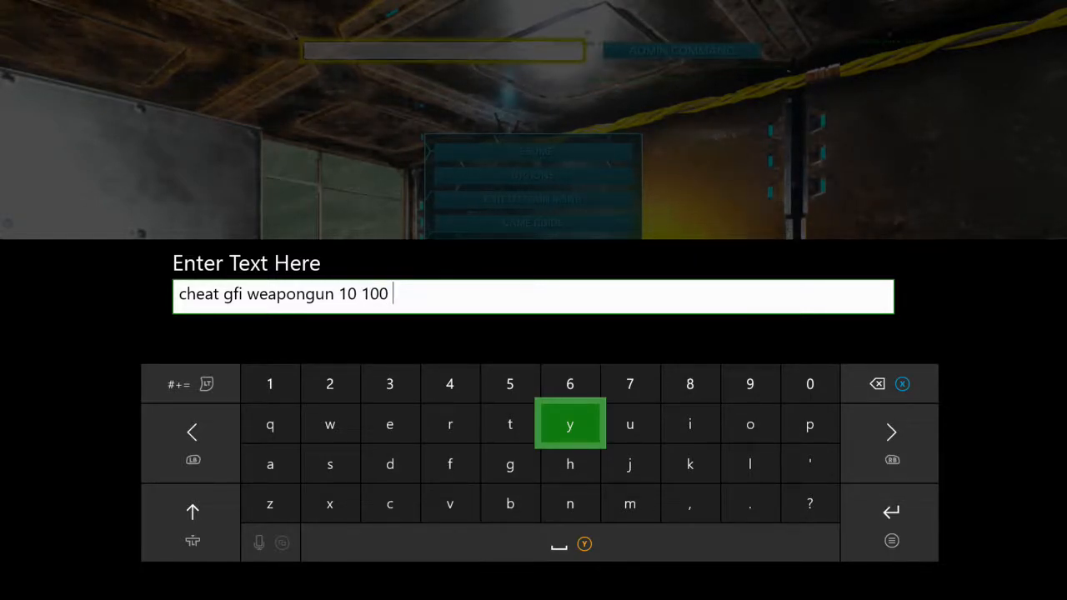
key("backspace")
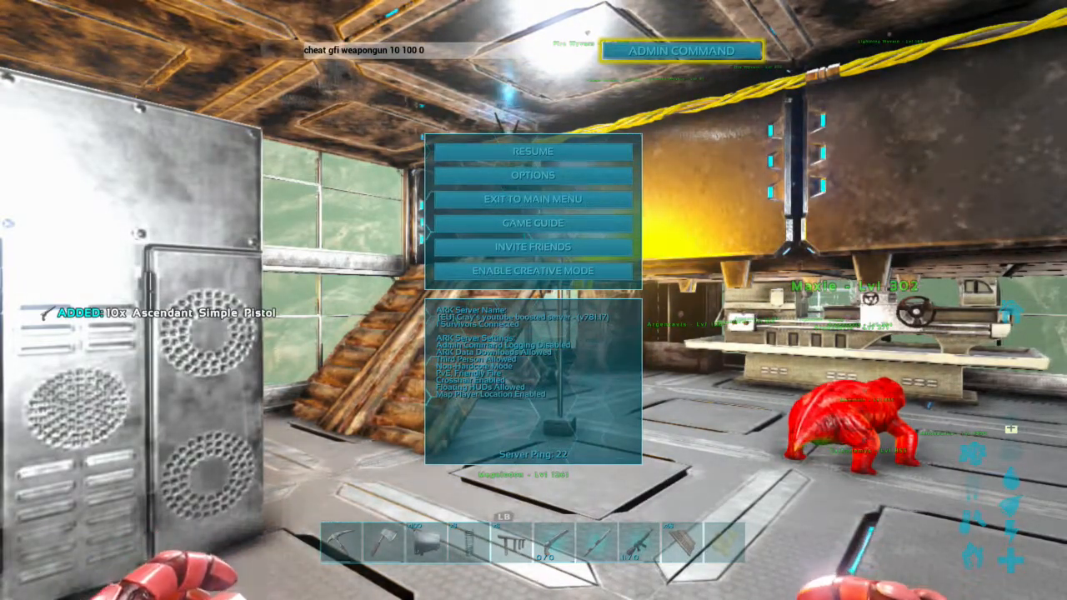
left_click(532, 151)
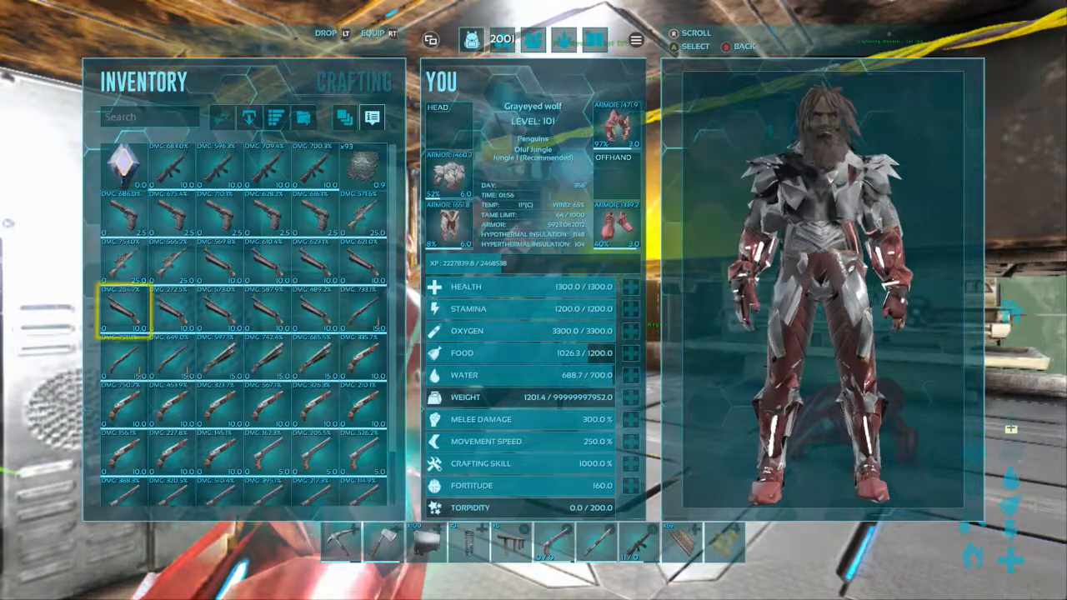
Step: Scroll through the pistols, drop the low-damage copies, and close the inventory
scroll("down", 3)
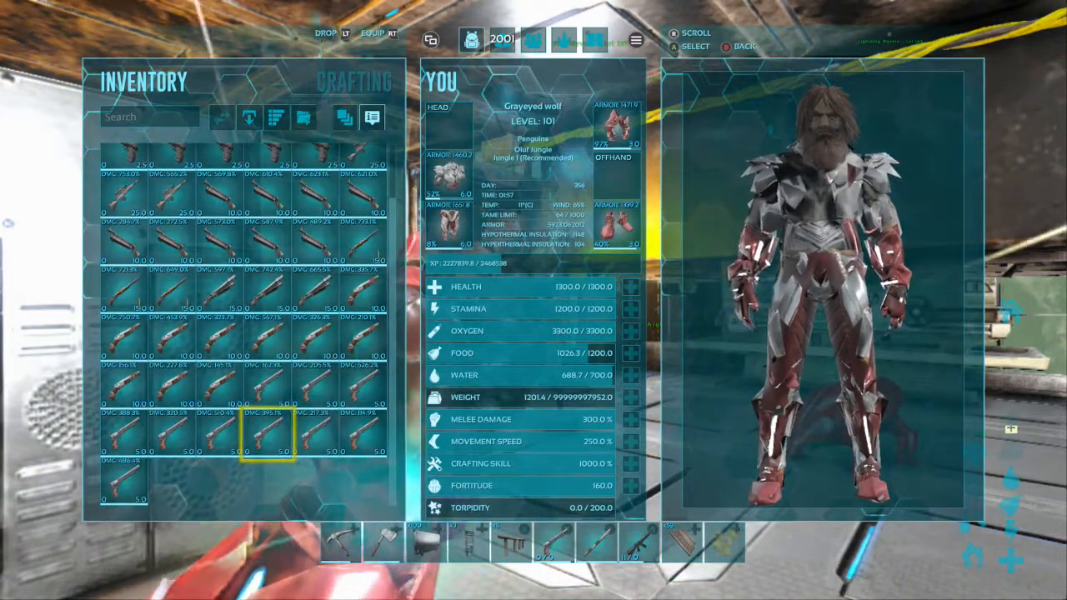
mouse_move(267, 433)
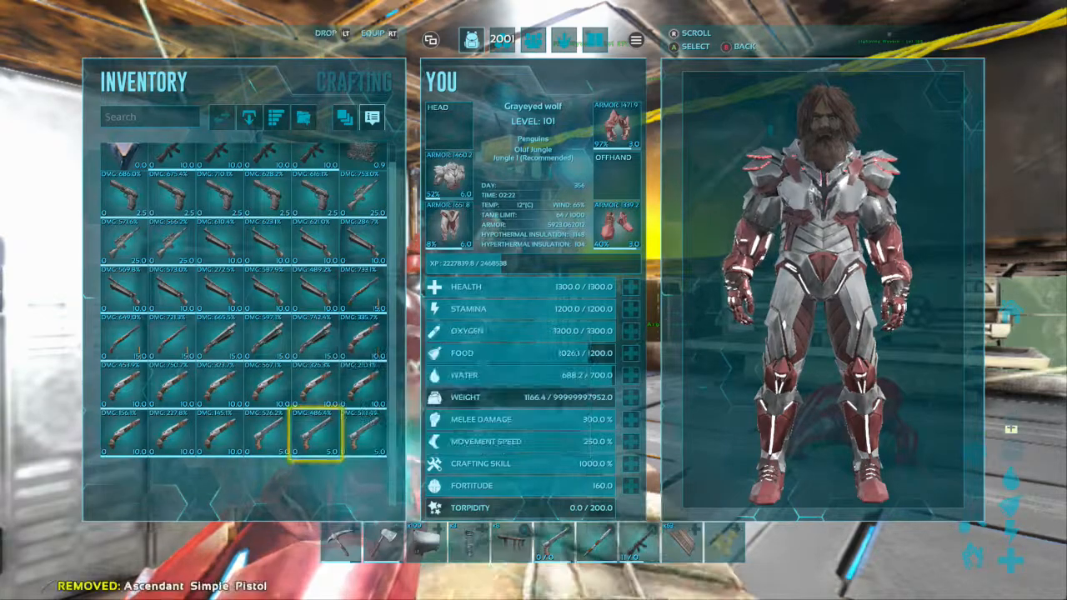
mouse_move(315, 433)
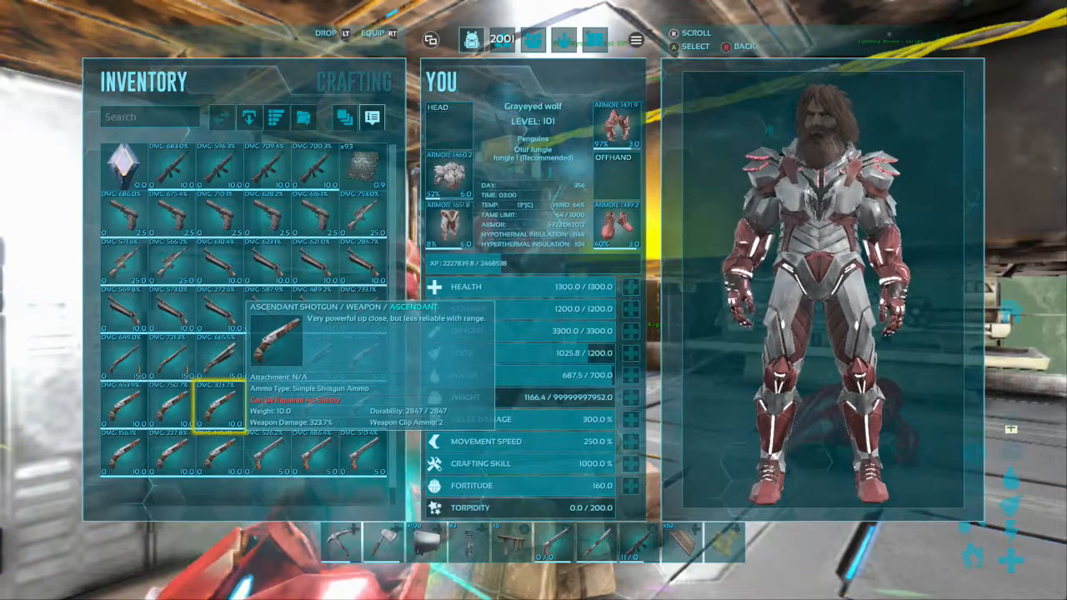
key("Escape")
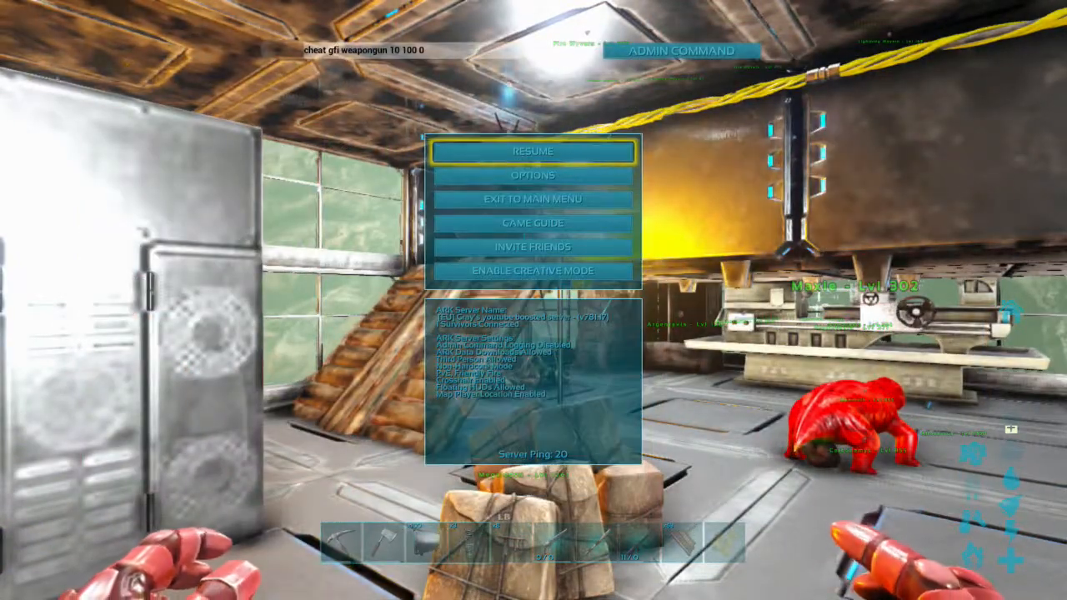